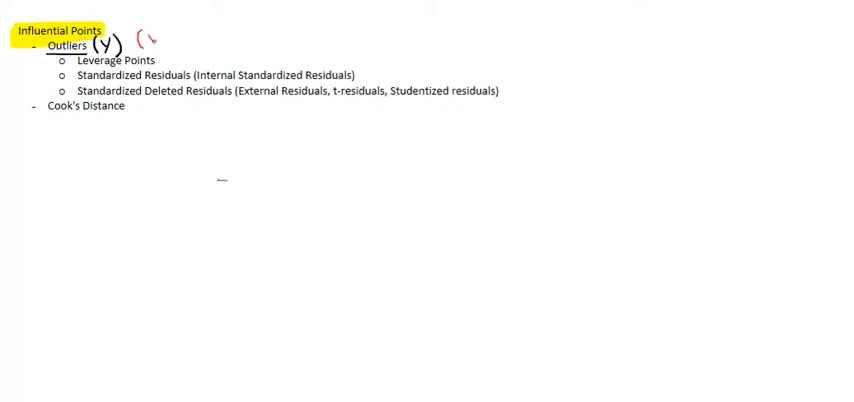
mouse_move(180, 40)
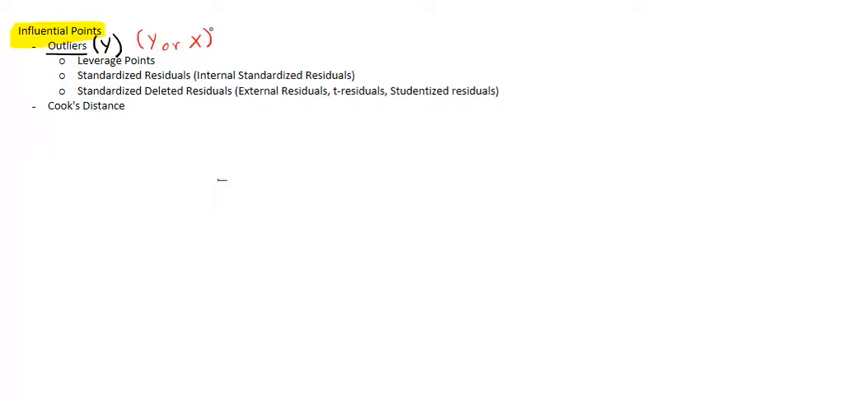